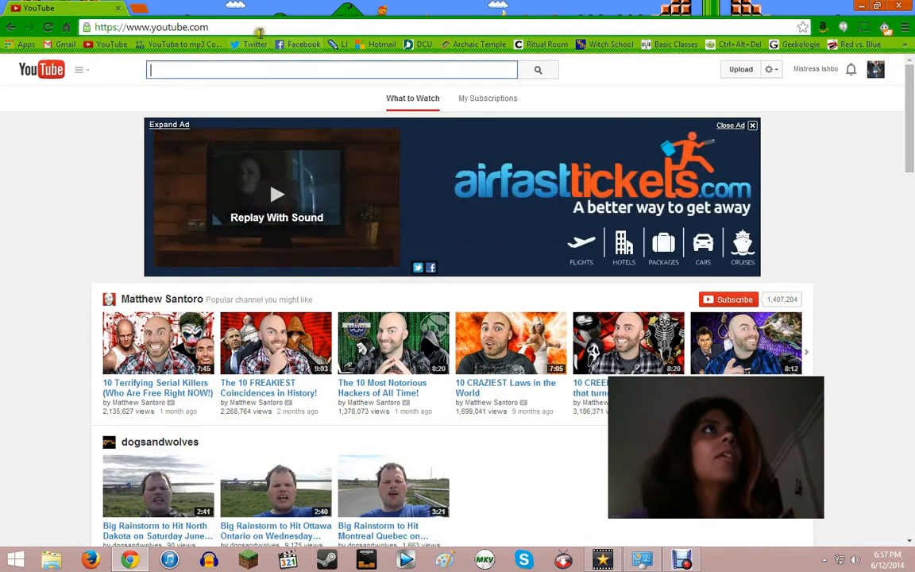
- Load redditgifts.com in place of YouTube and go to its Log In sign-up form
{"action": "left_click", "coordinate": [151, 27]}
{"action": "type", "text": "redditgifts"}
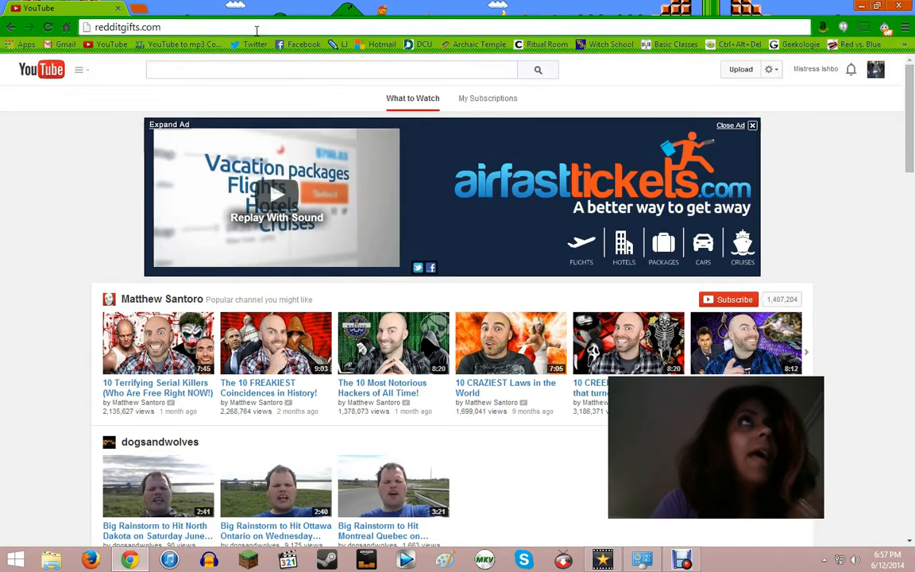
{"action": "key", "text": "Return"}
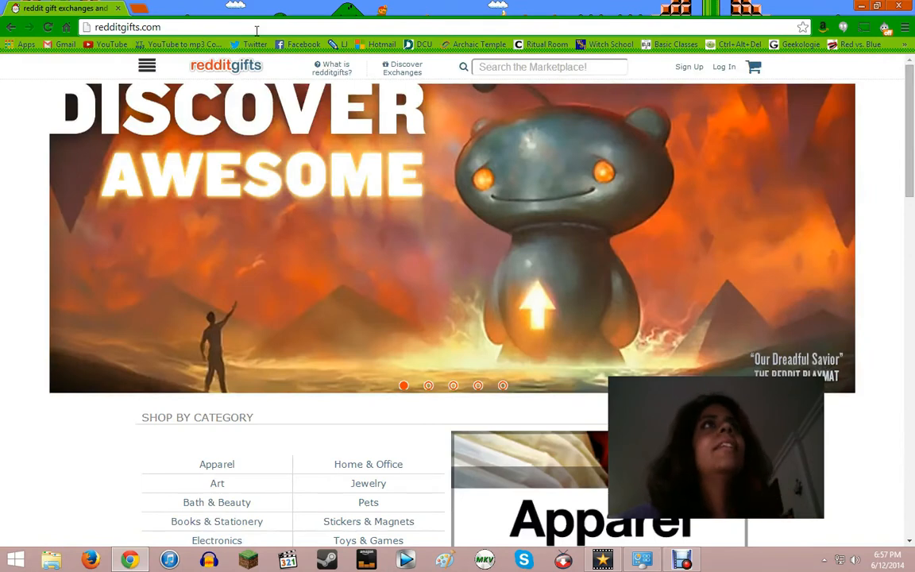
{"action": "mouse_move", "coordinate": [257, 377]}
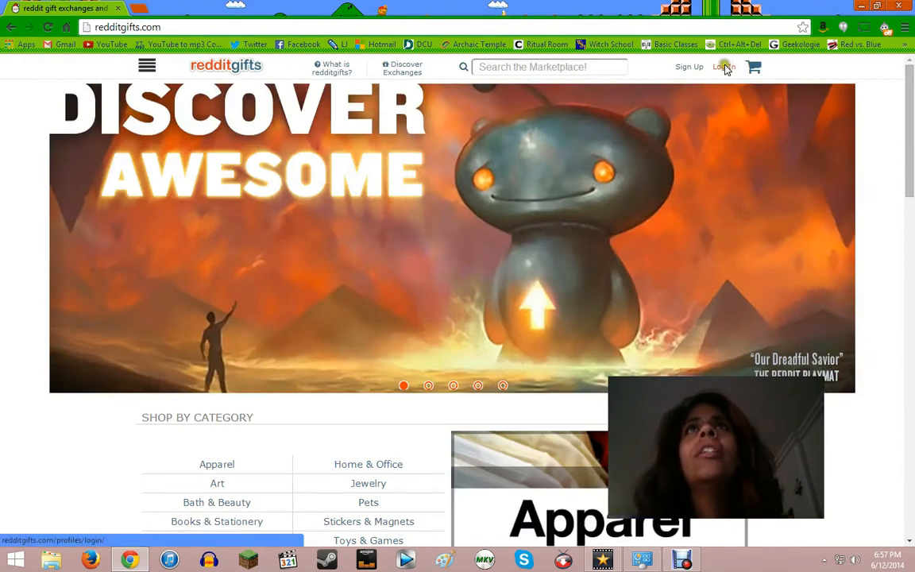
{"action": "left_click", "coordinate": [689, 67]}
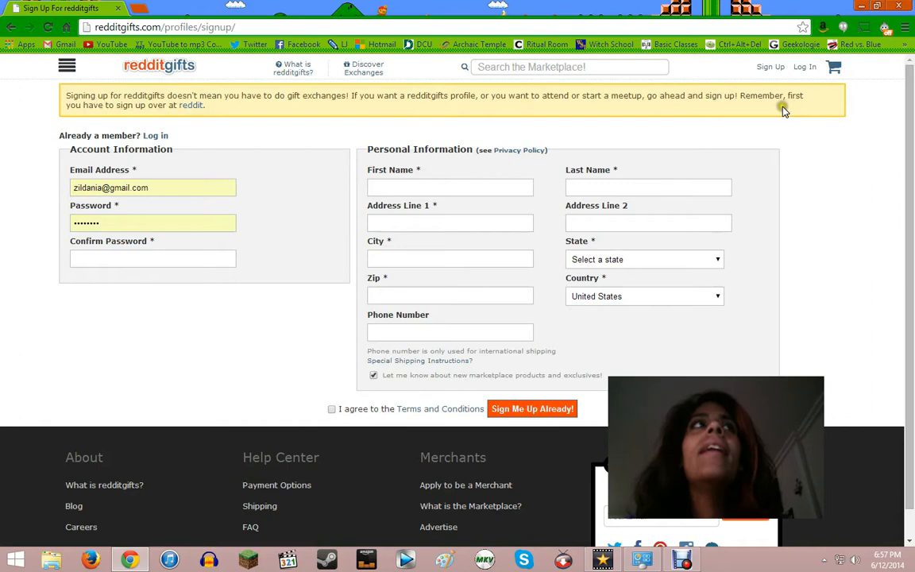
{"action": "mouse_move", "coordinate": [193, 106]}
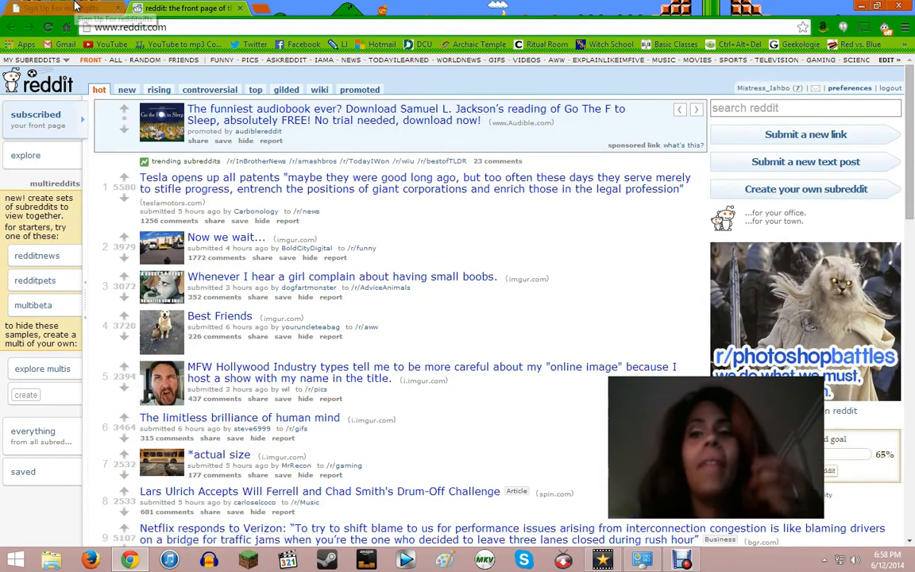
- Switch back to the Sign Up For redditgifts tab and head to the gift exchanges list
{"action": "left_click", "coordinate": [56, 8]}
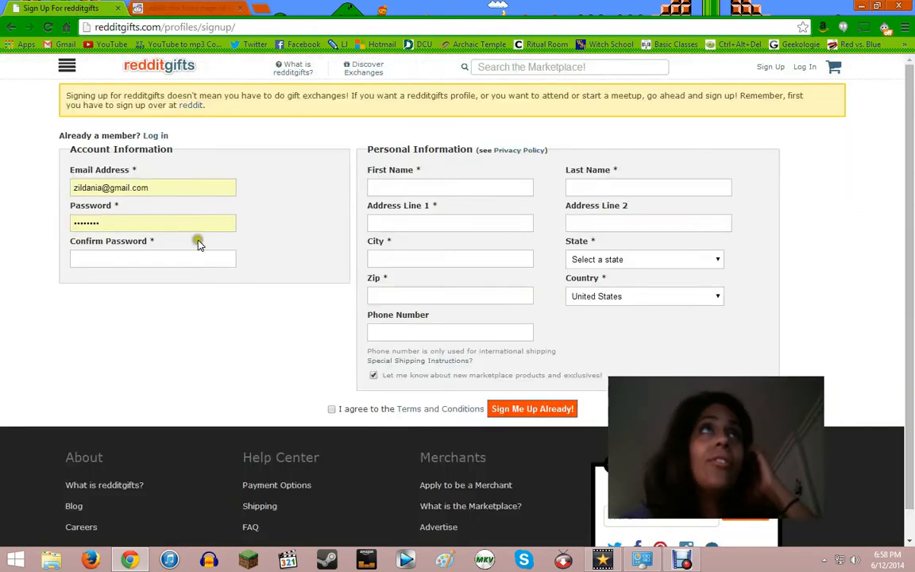
{"action": "mouse_move", "coordinate": [302, 107]}
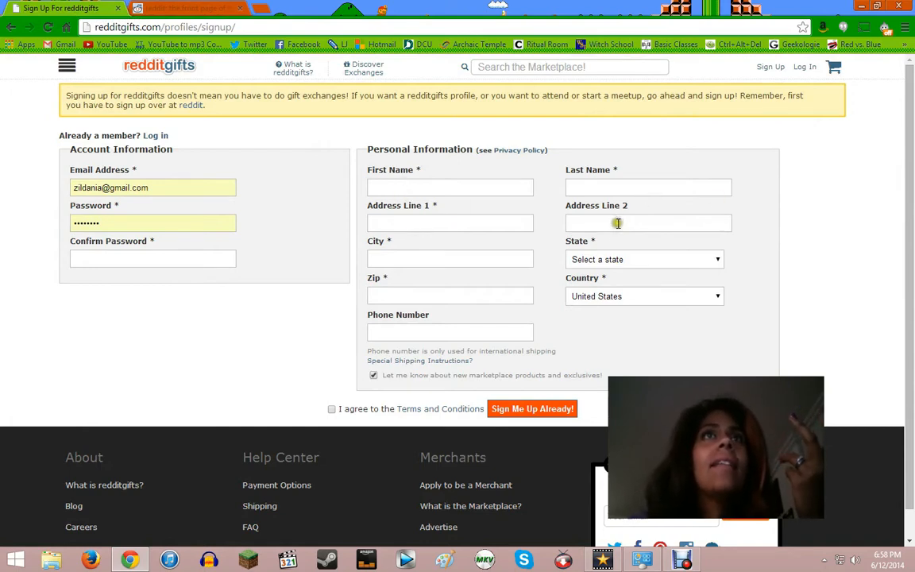
{"action": "mouse_move", "coordinate": [650, 319]}
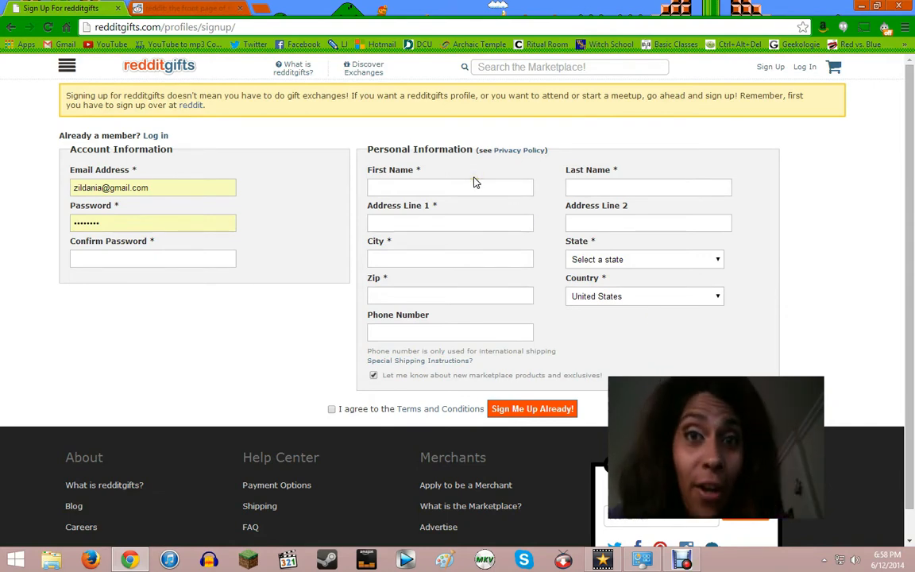
{"action": "mouse_move", "coordinate": [361, 84]}
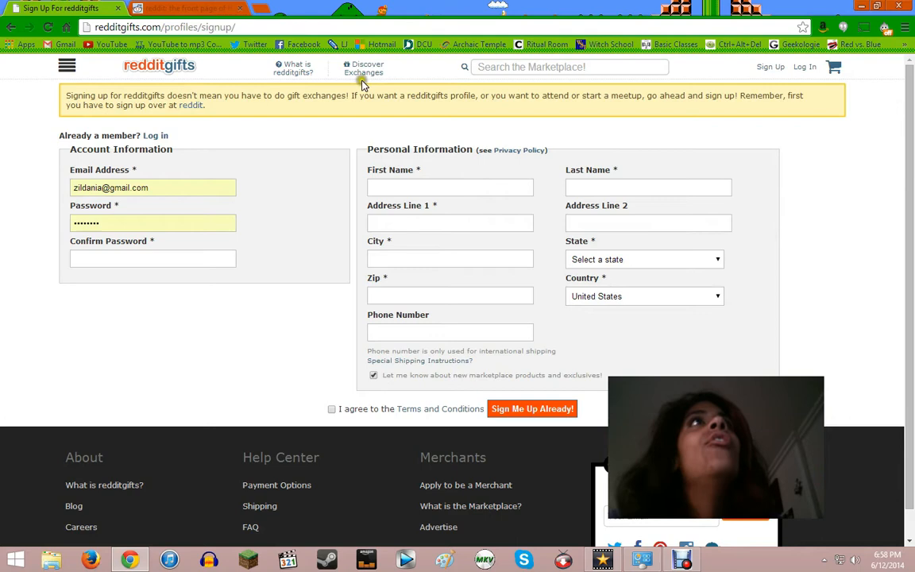
{"action": "left_click", "coordinate": [364, 68]}
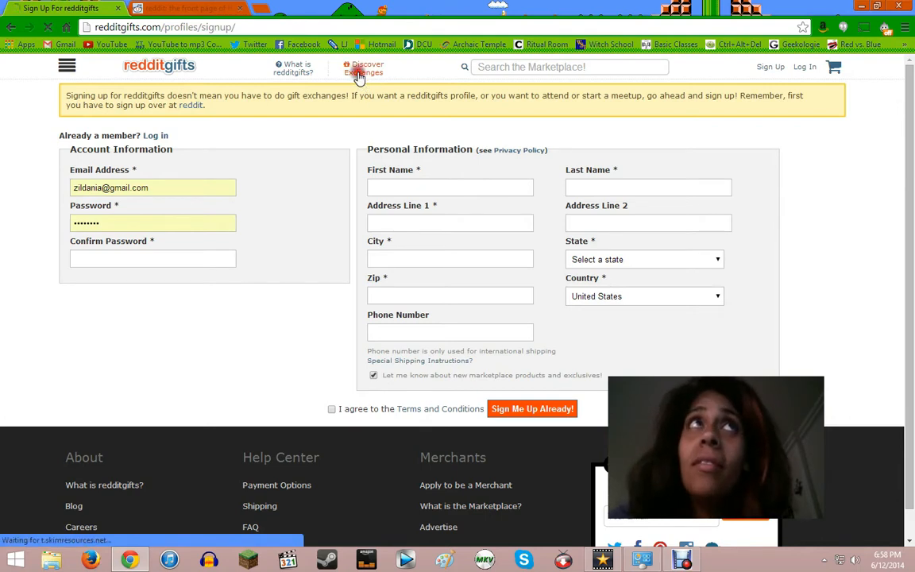
- Open Discover Exchanges and scroll the Gift Exchanges list down to its pagination
{"action": "left_click", "coordinate": [363, 68]}
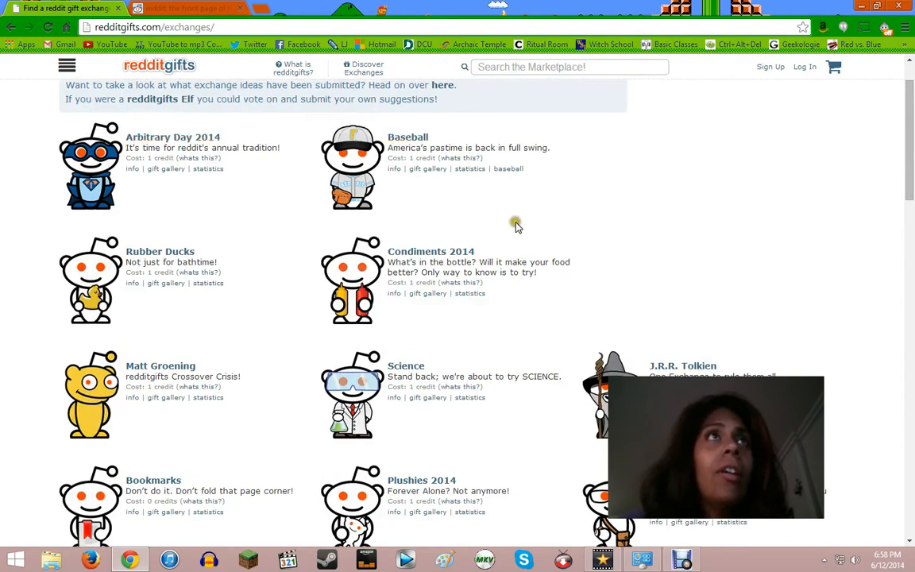
{"action": "scroll", "scroll_direction": "up", "scroll_amount": 3}
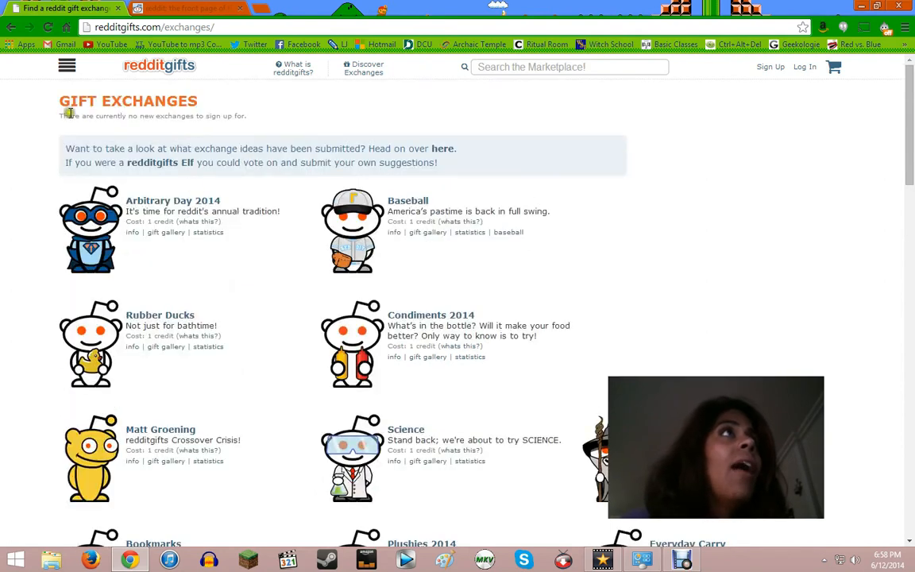
{"action": "mouse_move", "coordinate": [189, 126]}
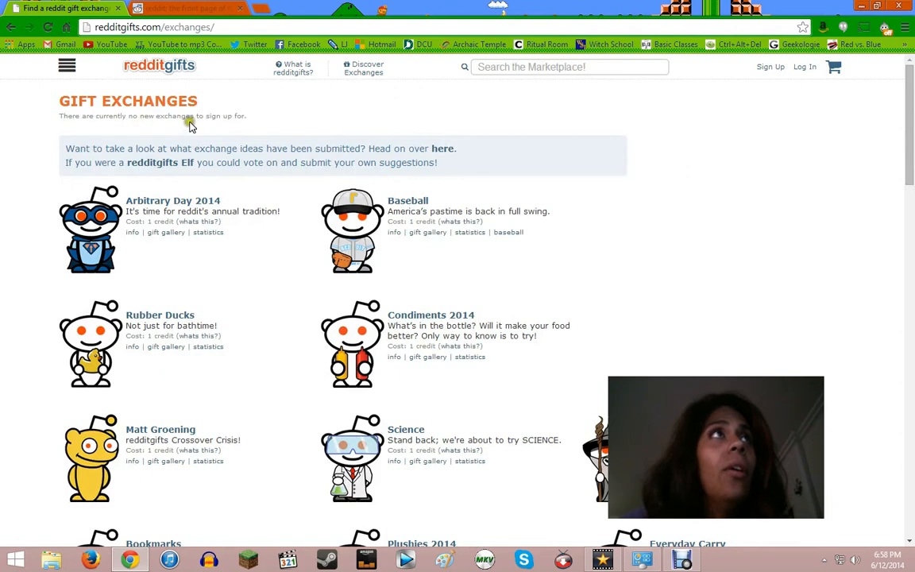
{"action": "mouse_move", "coordinate": [486, 358]}
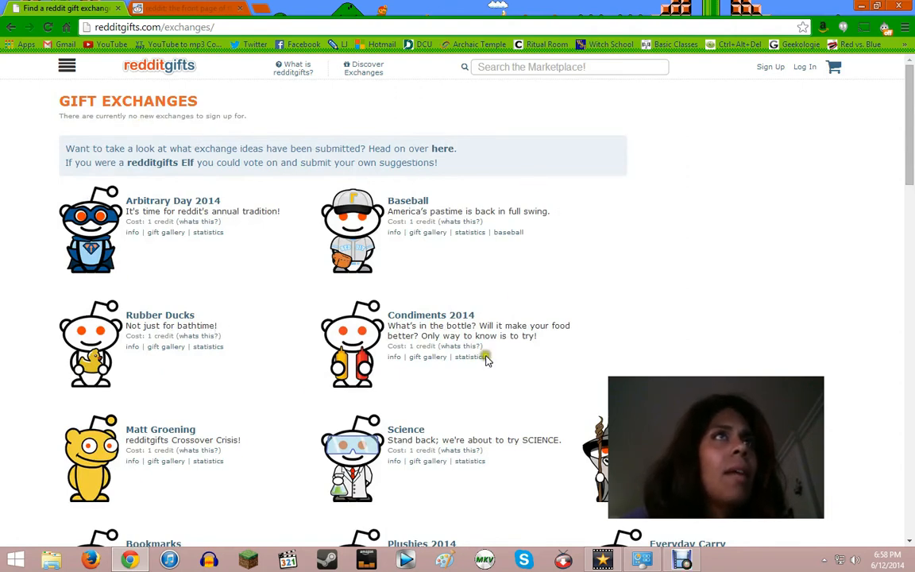
{"action": "scroll", "scroll_direction": "down", "scroll_amount": 3}
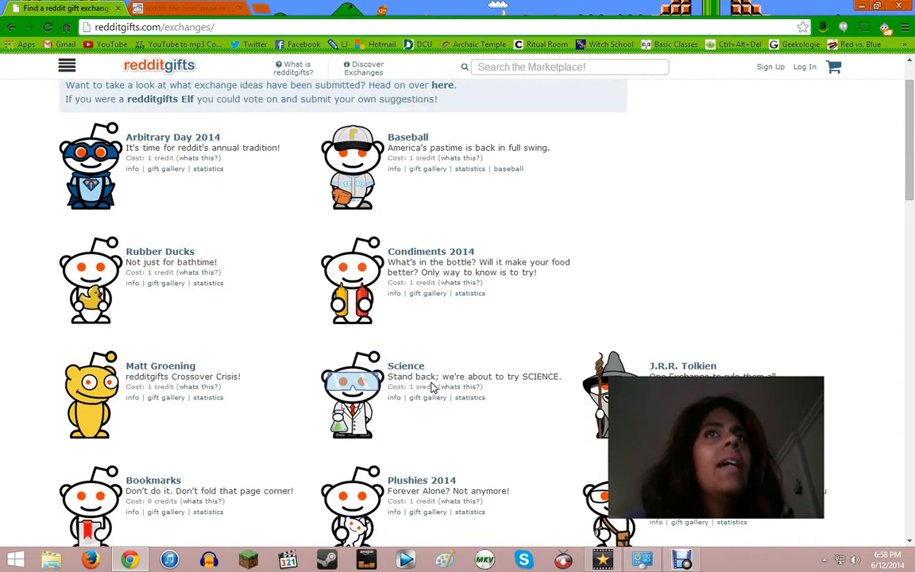
{"action": "scroll", "scroll_direction": "down", "scroll_amount": 3}
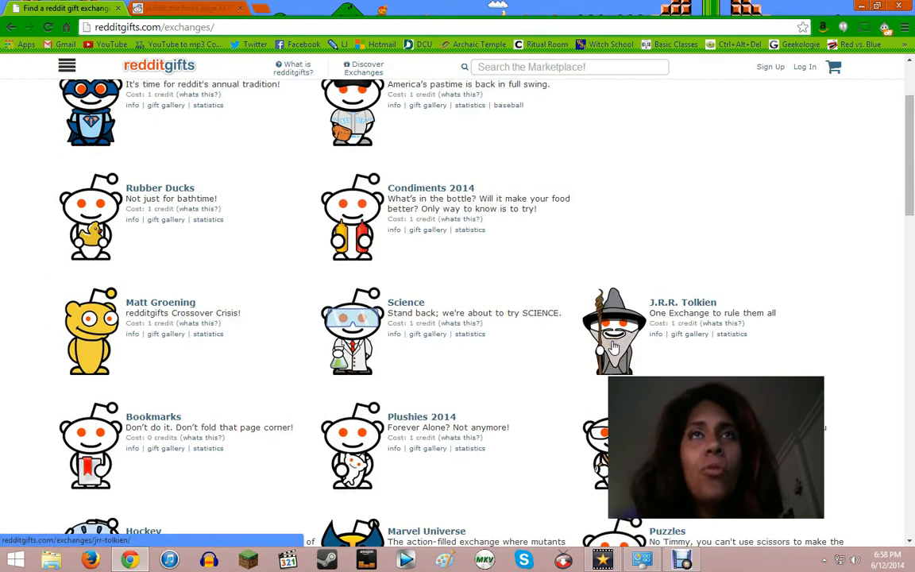
{"action": "scroll", "scroll_direction": "down", "scroll_amount": 3}
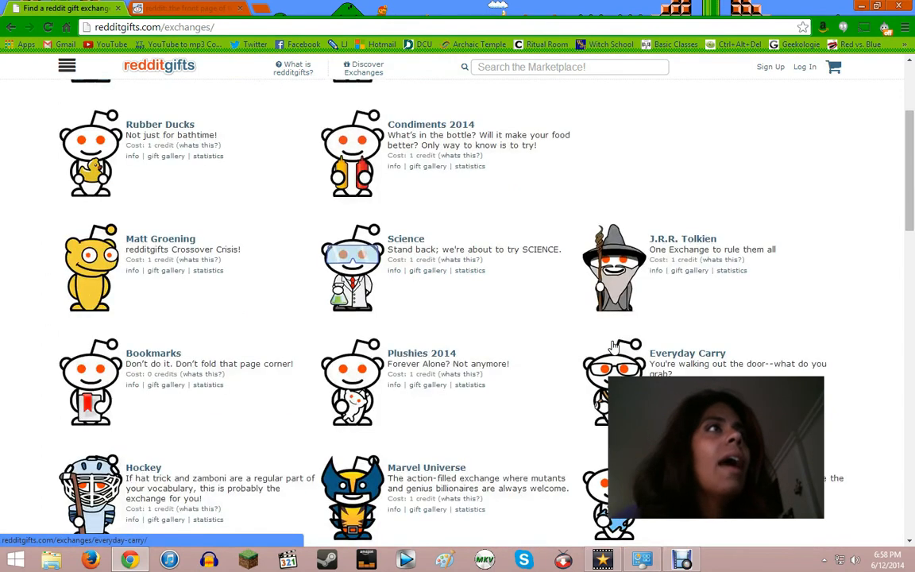
{"action": "mouse_move", "coordinate": [107, 259]}
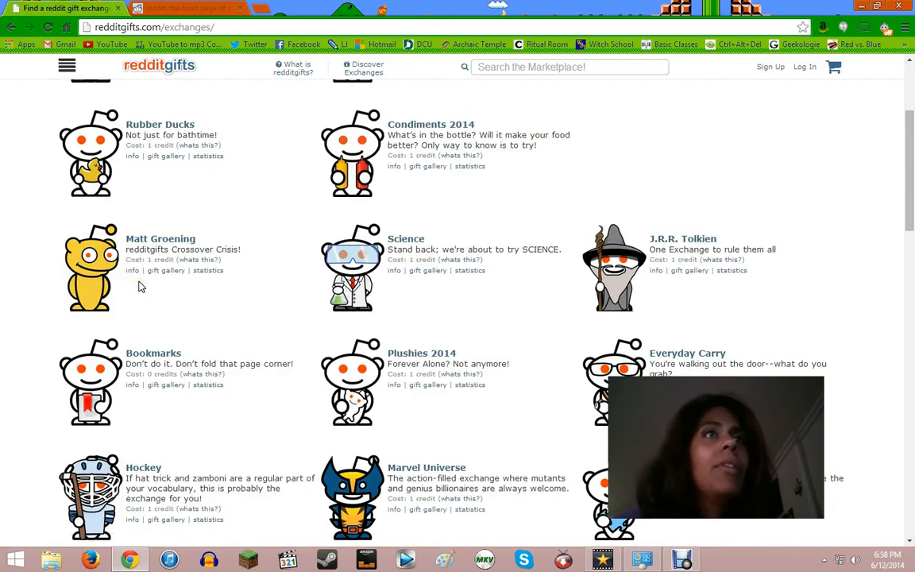
{"action": "scroll", "scroll_direction": "down", "scroll_amount": 3}
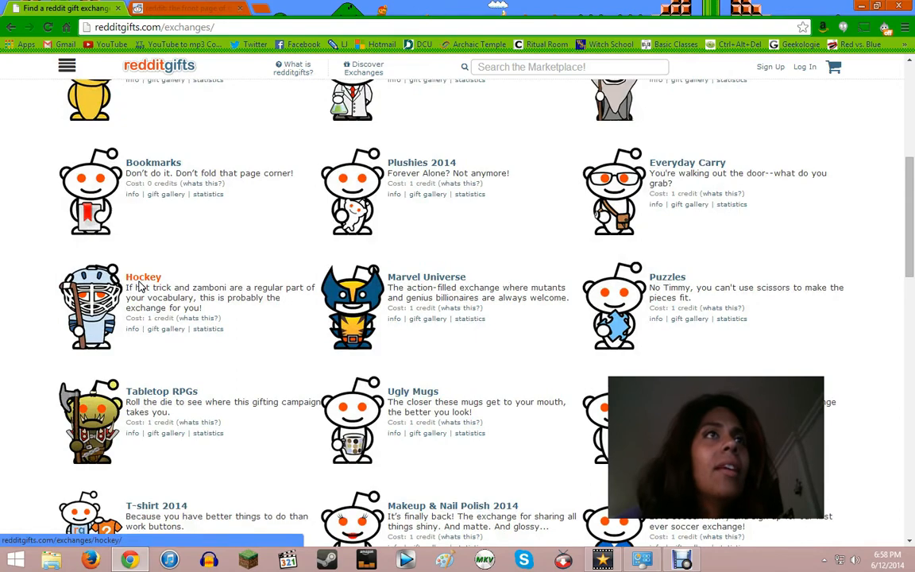
{"action": "scroll", "scroll_direction": "down", "scroll_amount": 3}
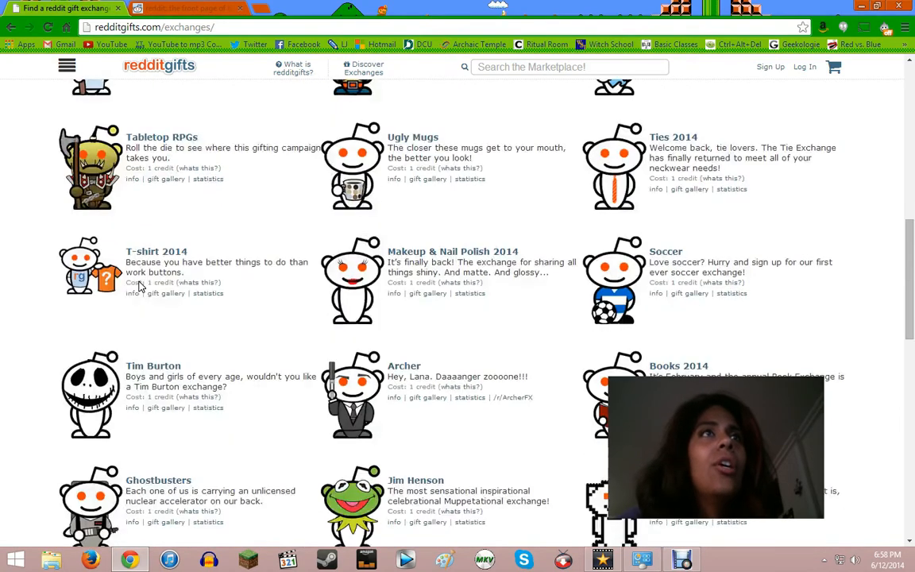
{"action": "mouse_move", "coordinate": [819, 308]}
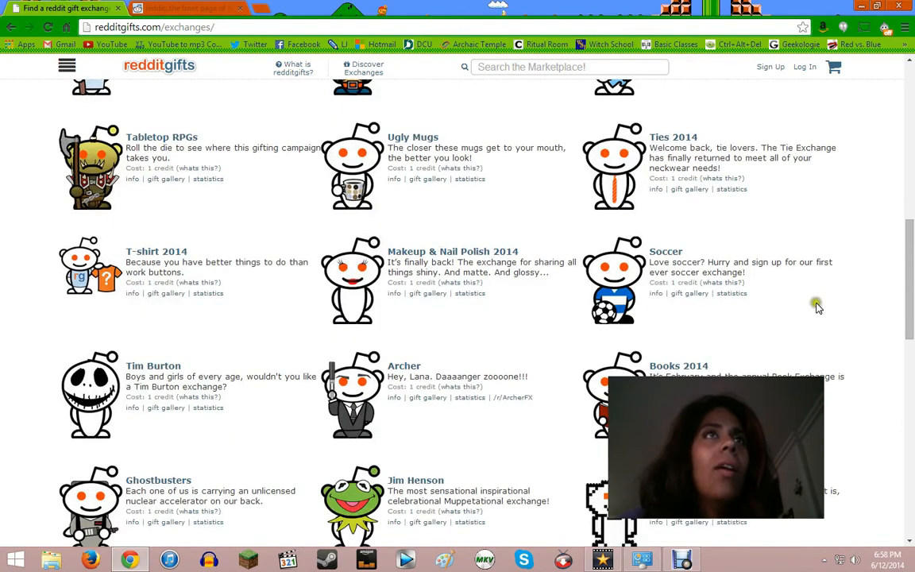
{"action": "scroll", "scroll_direction": "down", "scroll_amount": 3}
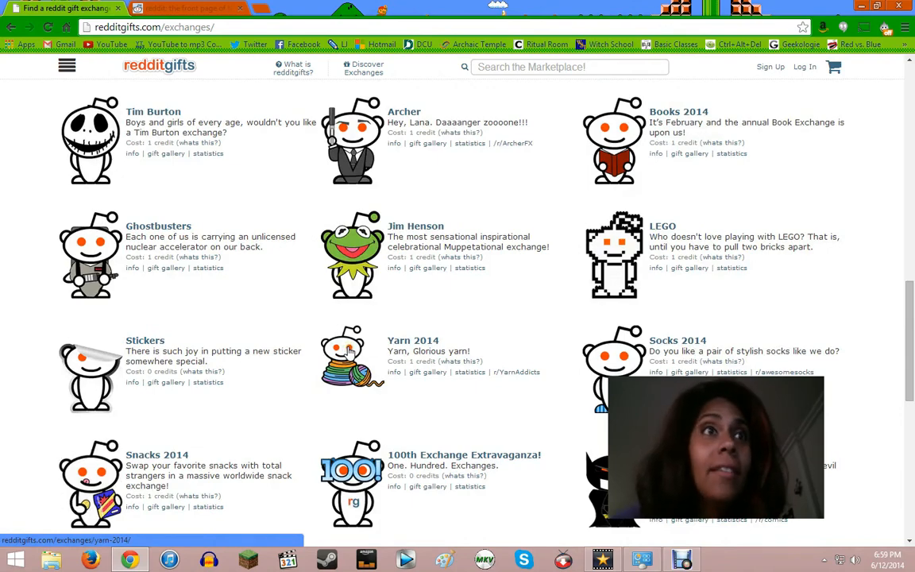
{"action": "scroll", "scroll_direction": "down", "scroll_amount": 3}
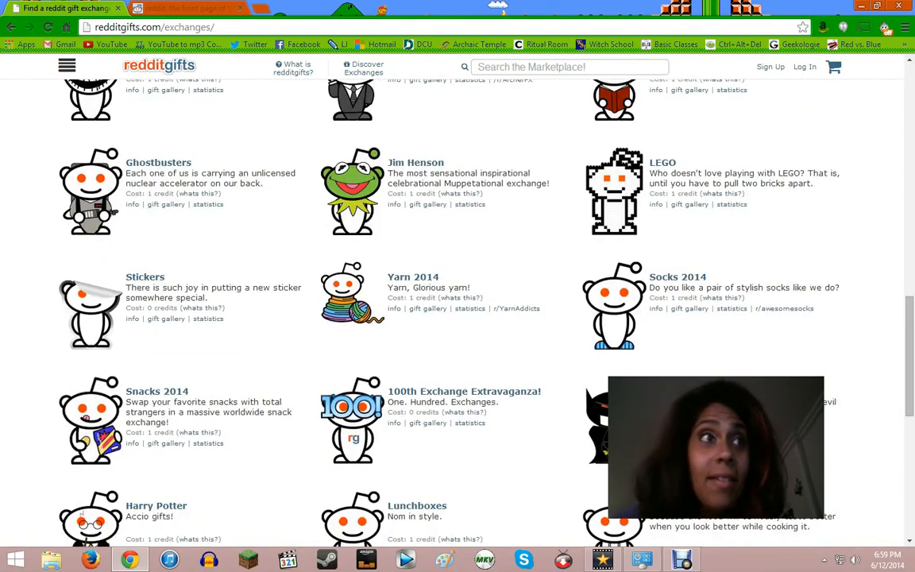
{"action": "scroll", "scroll_direction": "down", "scroll_amount": 3}
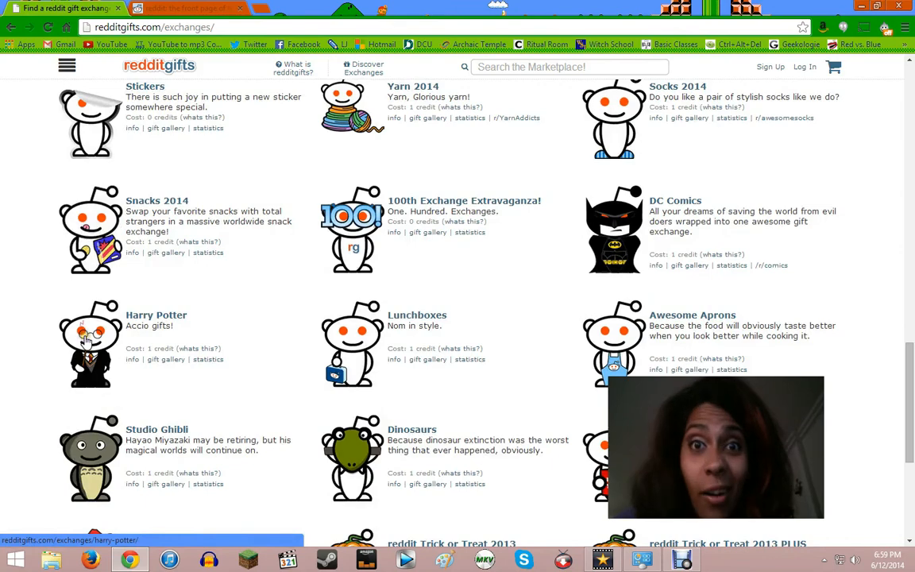
{"action": "scroll", "scroll_direction": "down", "scroll_amount": 3}
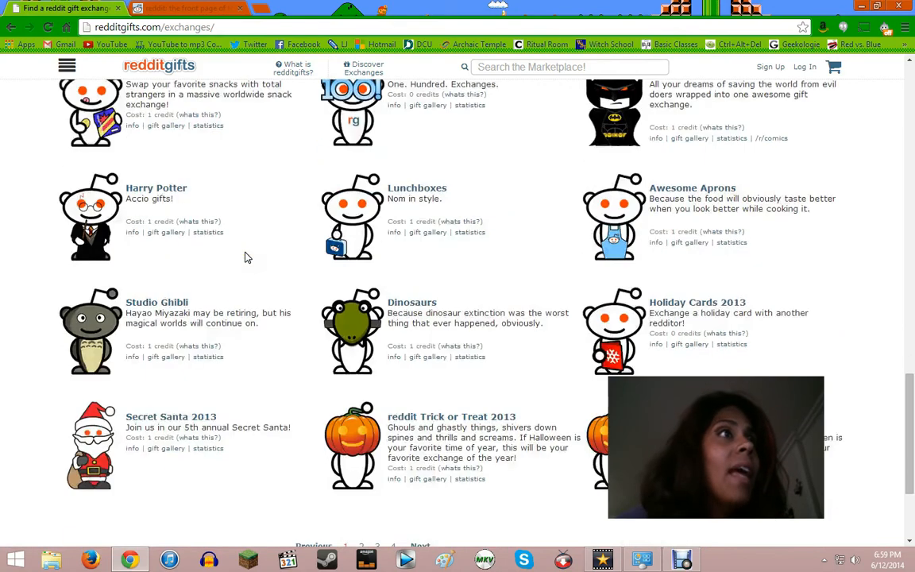
{"action": "scroll", "scroll_direction": "down", "scroll_amount": 3}
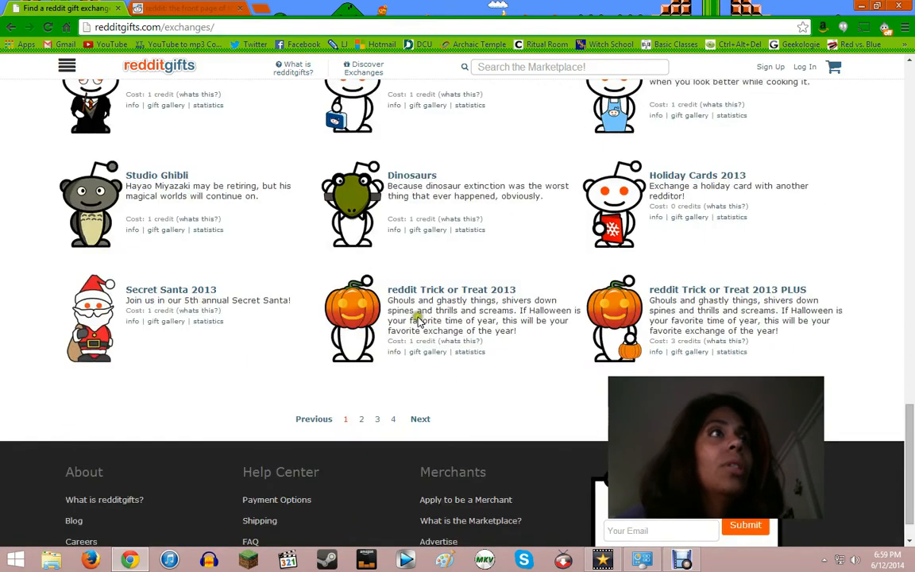
{"action": "mouse_move", "coordinate": [165, 300]}
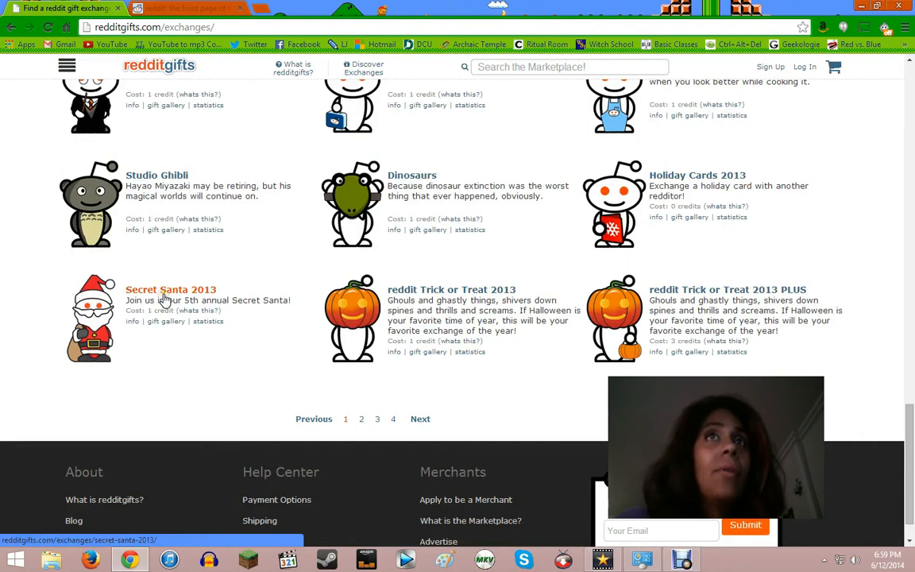